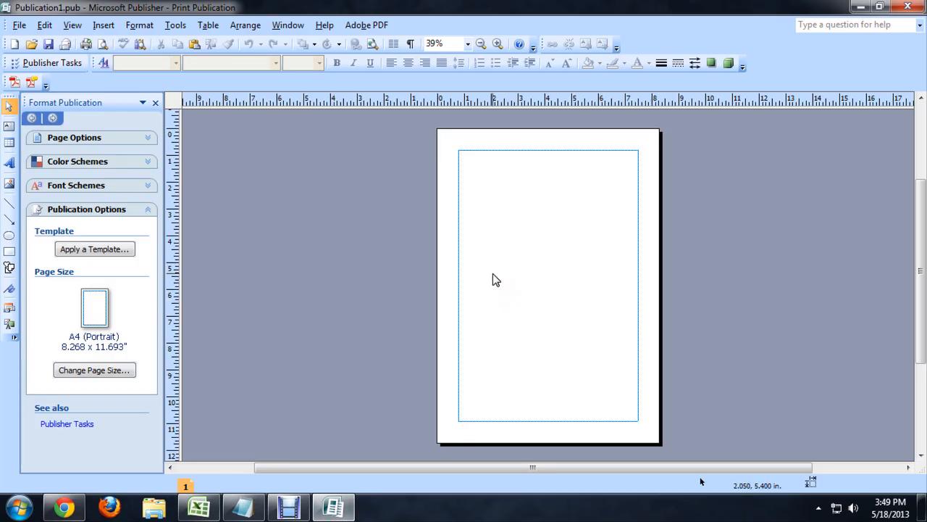
Save the blank publication as Publication1.pub in Documents, replacing the existing file
{"action": "left_click", "coordinate": [19, 25]}
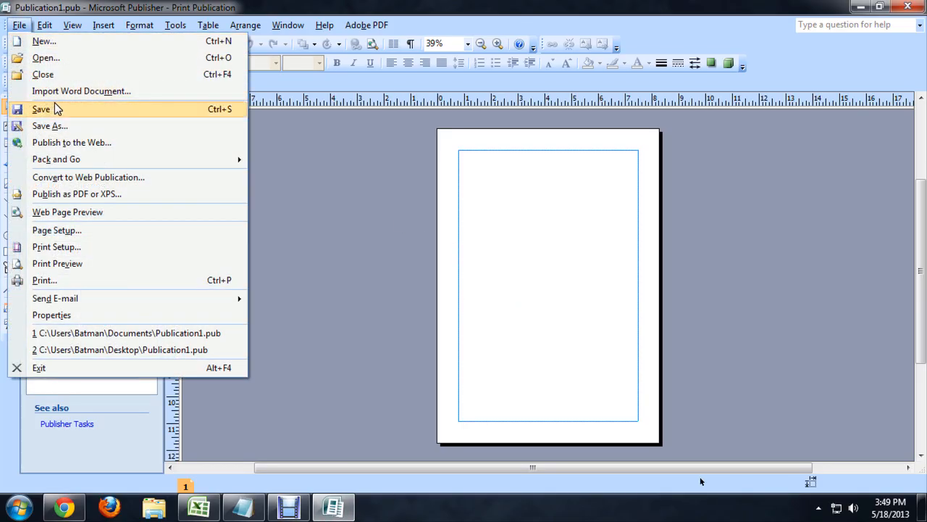
{"action": "left_click", "coordinate": [50, 125]}
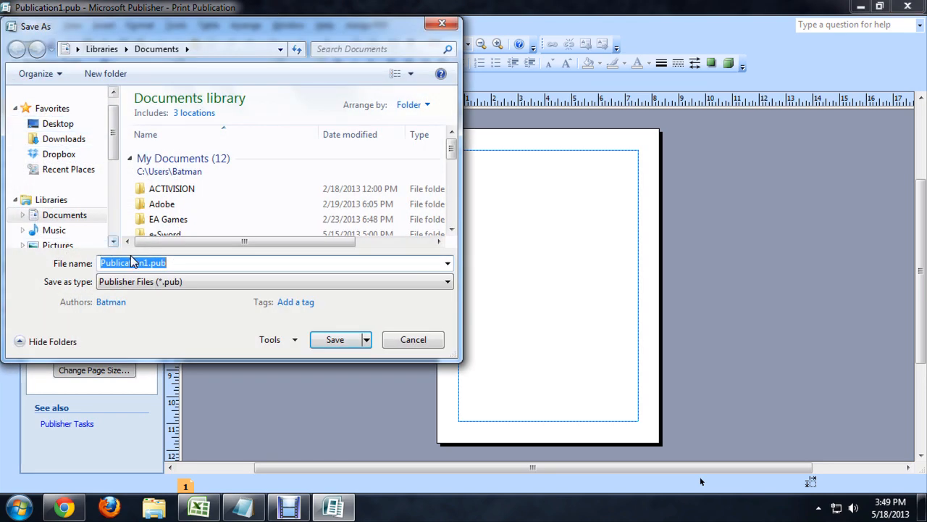
{"action": "left_click", "coordinate": [334, 339]}
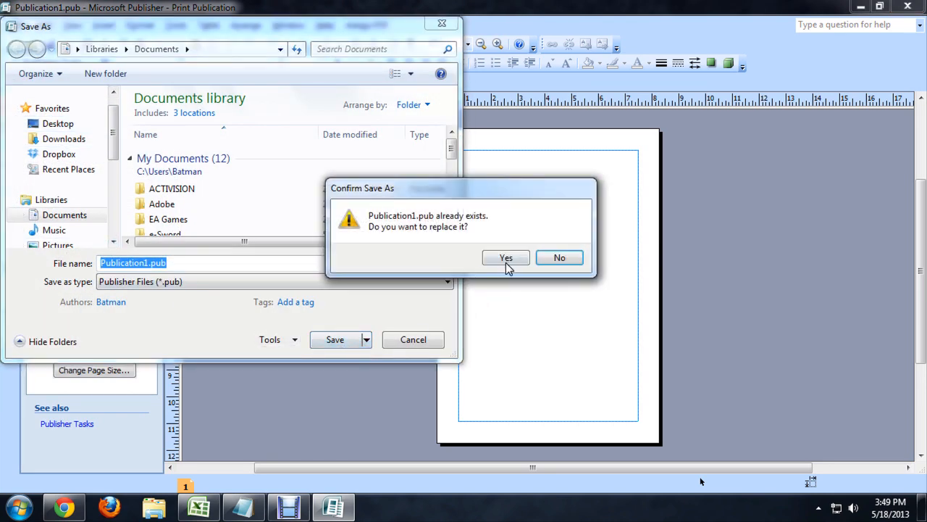
{"action": "left_click", "coordinate": [505, 258]}
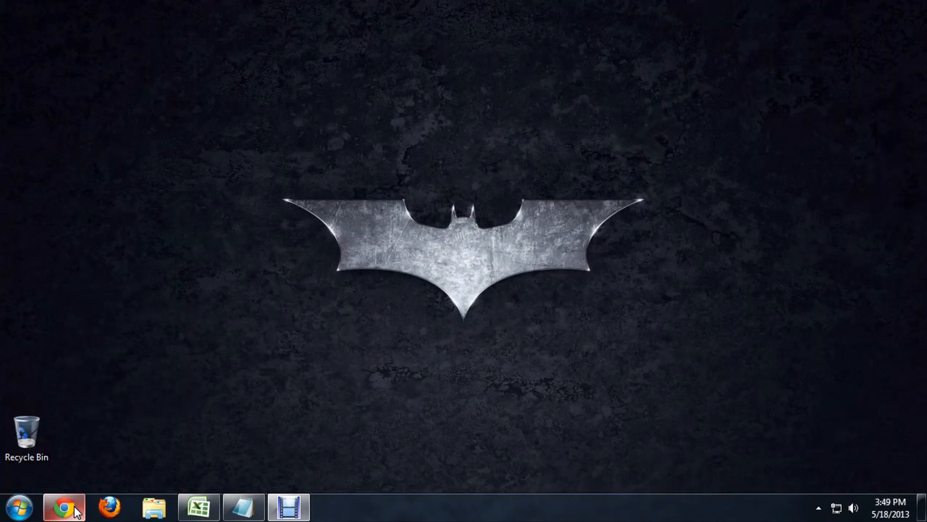
Return to Chrome and select Publication1.pub as the file to upload in Step 1
{"action": "left_click", "coordinate": [63, 506]}
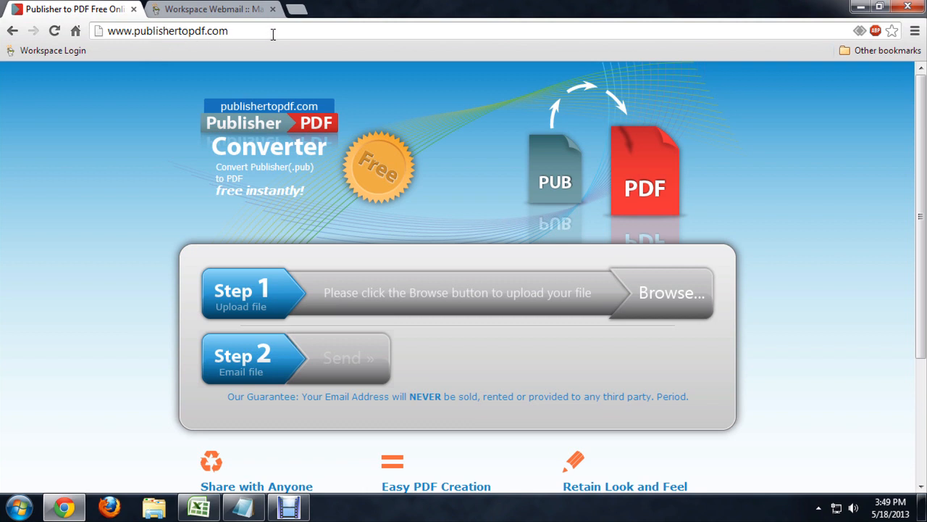
{"action": "mouse_move", "coordinate": [249, 299]}
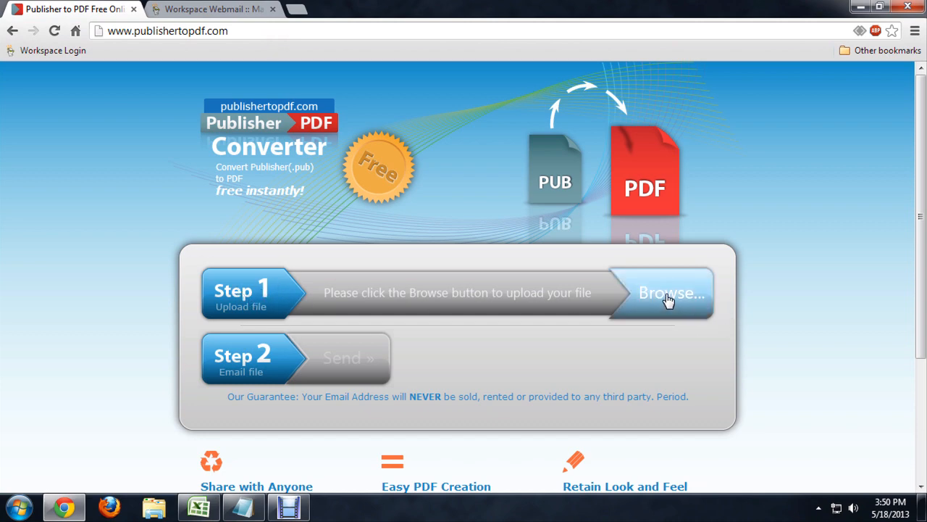
{"action": "left_click", "coordinate": [666, 293]}
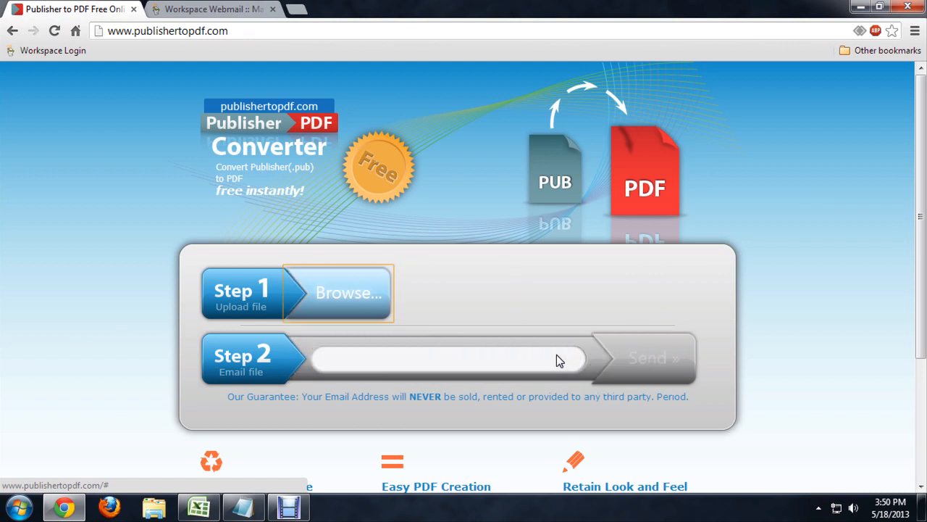
{"action": "left_click", "coordinate": [336, 293]}
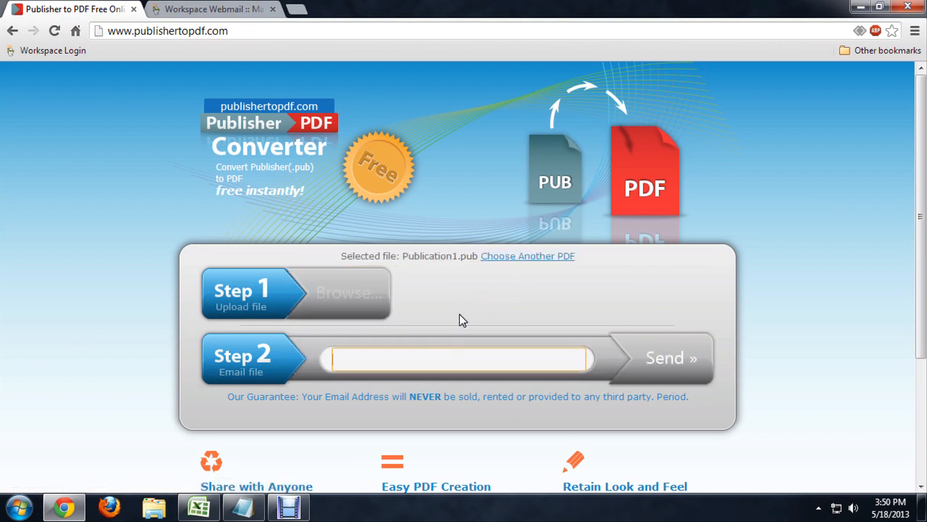
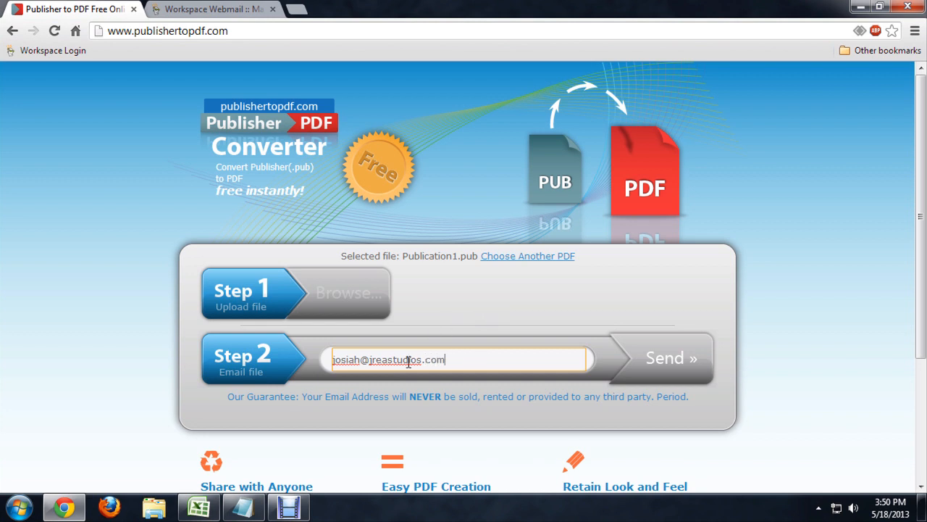
{"action": "mouse_move", "coordinate": [664, 359]}
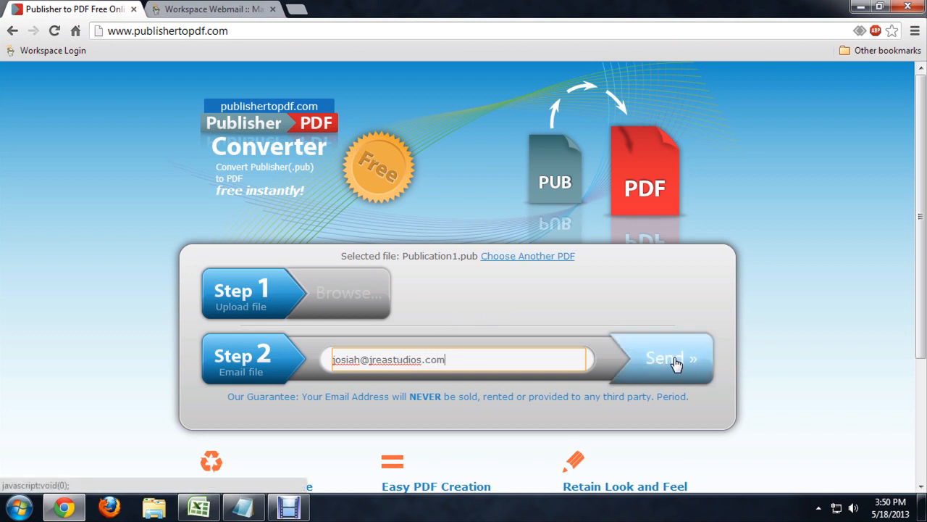
Send the file for conversion, get the Success message, and switch to the webmail inbox
{"action": "left_click", "coordinate": [664, 358]}
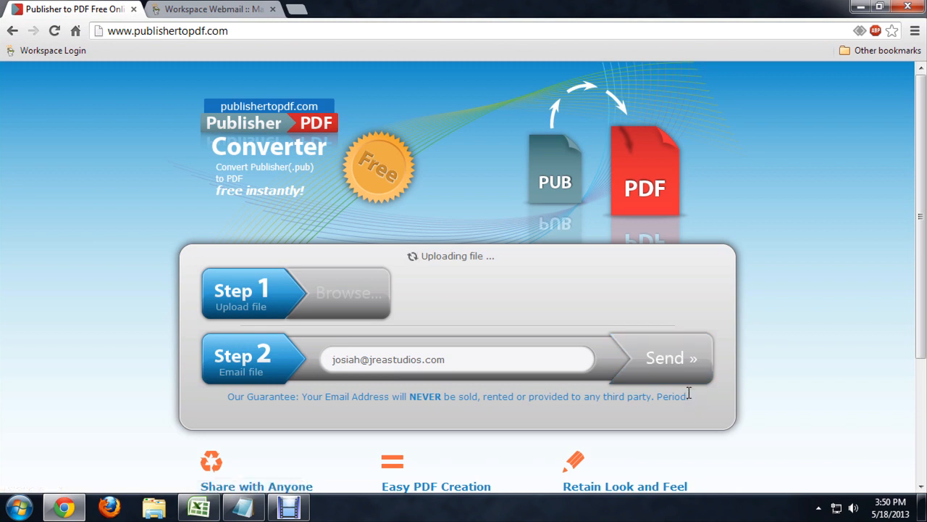
{"action": "left_click", "coordinate": [664, 358]}
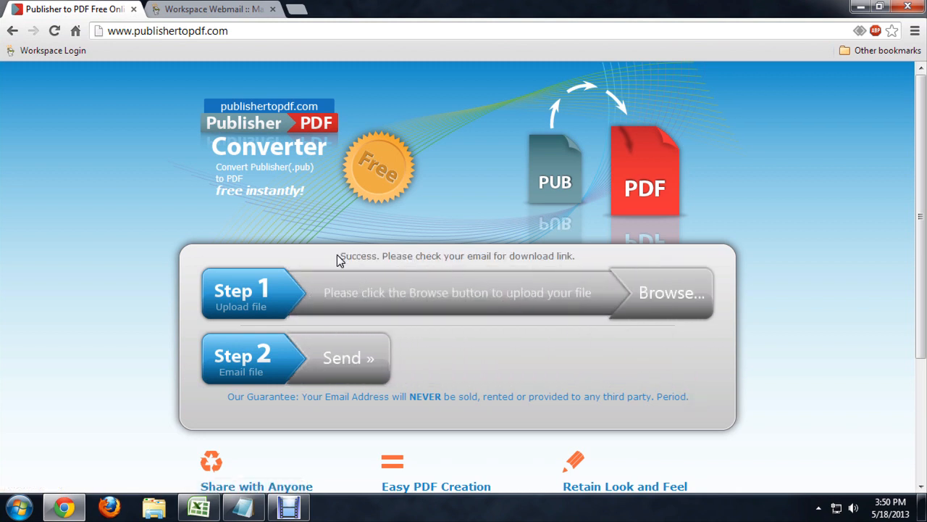
{"action": "left_click", "coordinate": [210, 8]}
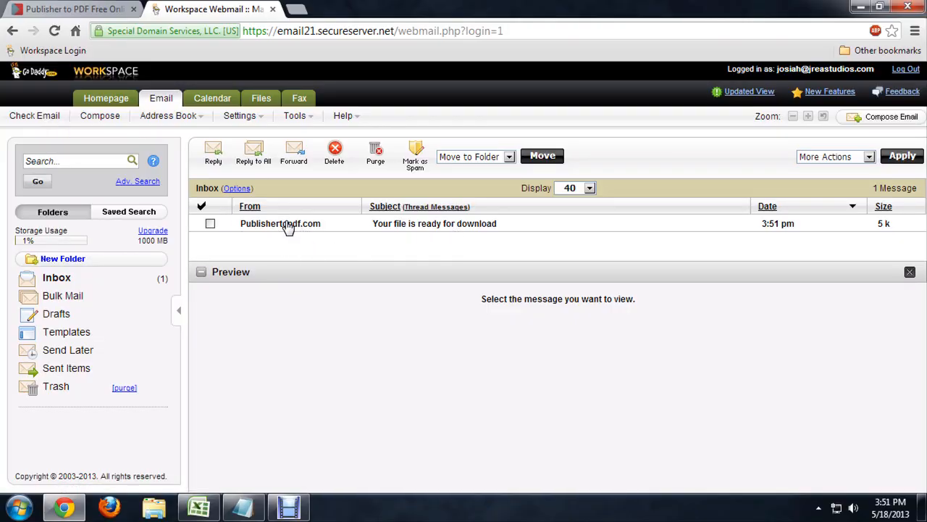
Read the Publishertopdf.com file-ready message down to its Publication1.pdf download link
{"action": "left_click", "coordinate": [279, 223]}
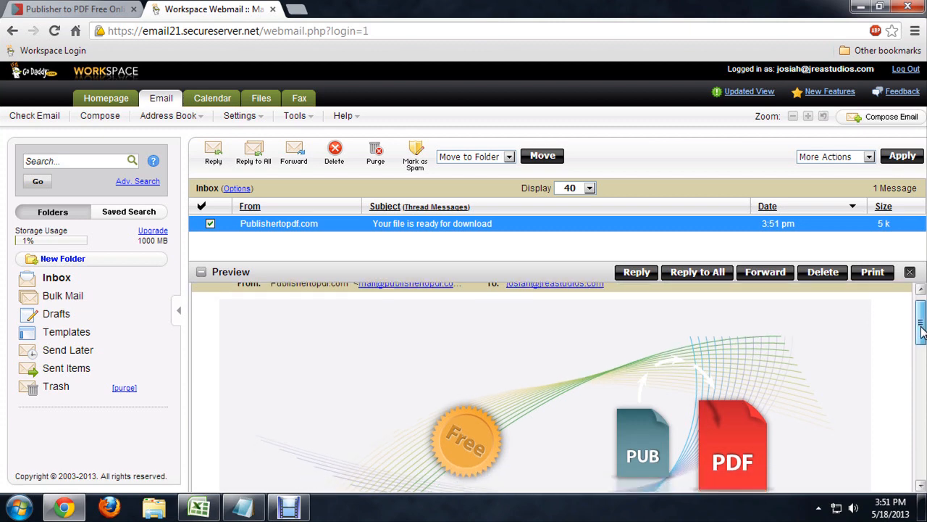
{"action": "scroll", "scroll_direction": "down", "scroll_amount": 3}
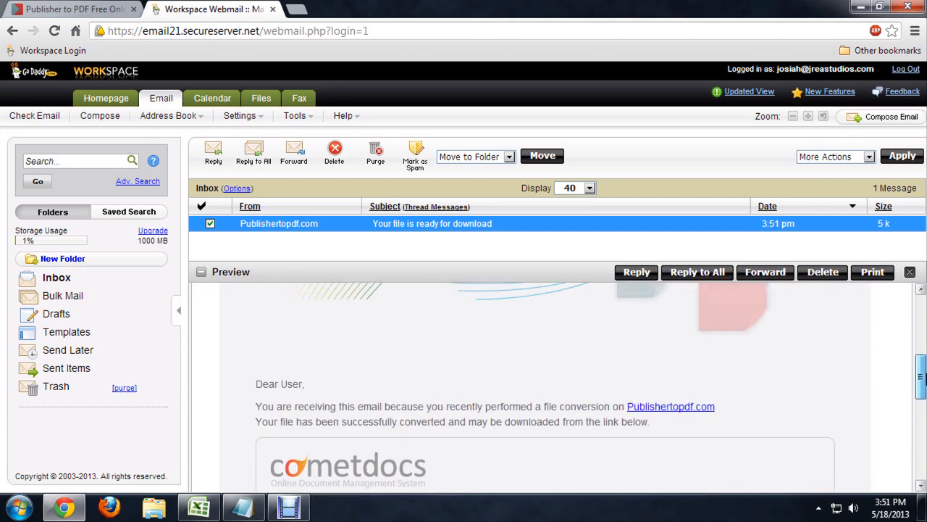
{"action": "scroll", "scroll_direction": "down", "scroll_amount": 3}
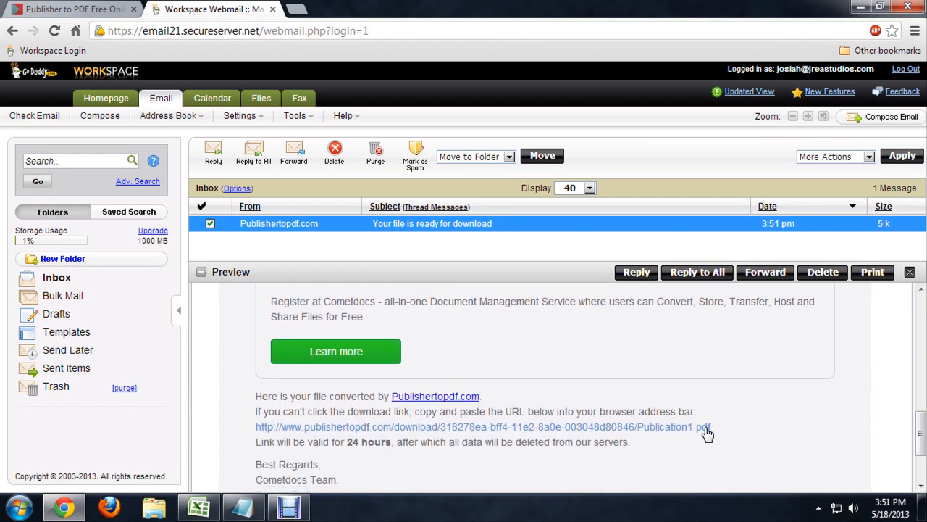
{"action": "scroll", "scroll_direction": "down", "scroll_amount": 3}
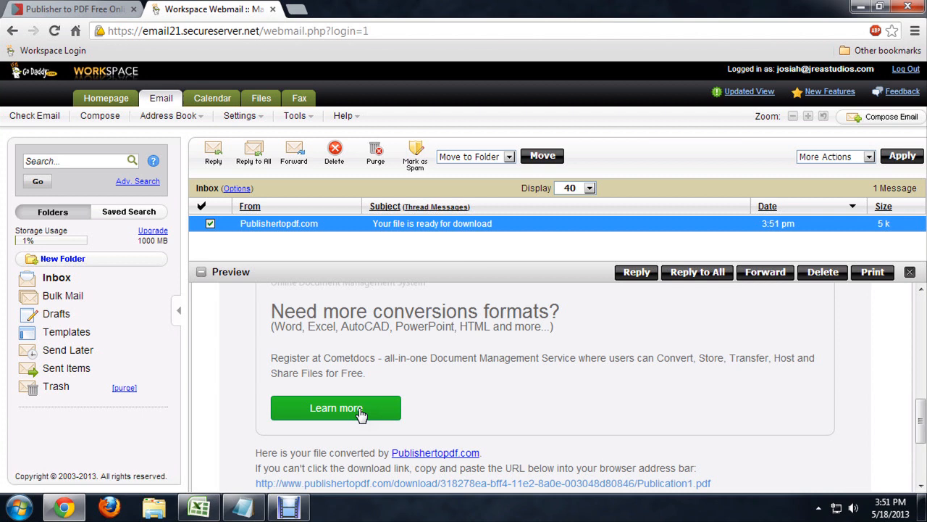
{"action": "mouse_move", "coordinate": [435, 452]}
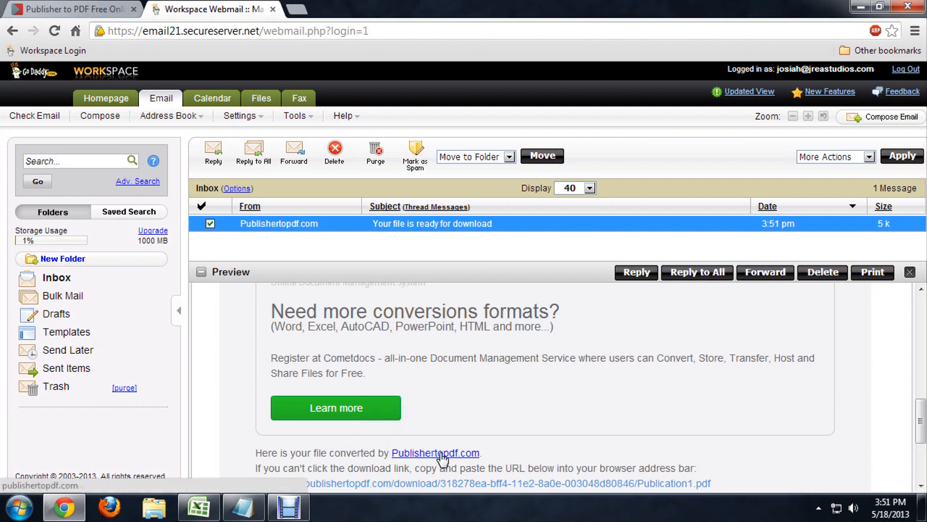
{"action": "scroll", "scroll_direction": "down", "scroll_amount": 3}
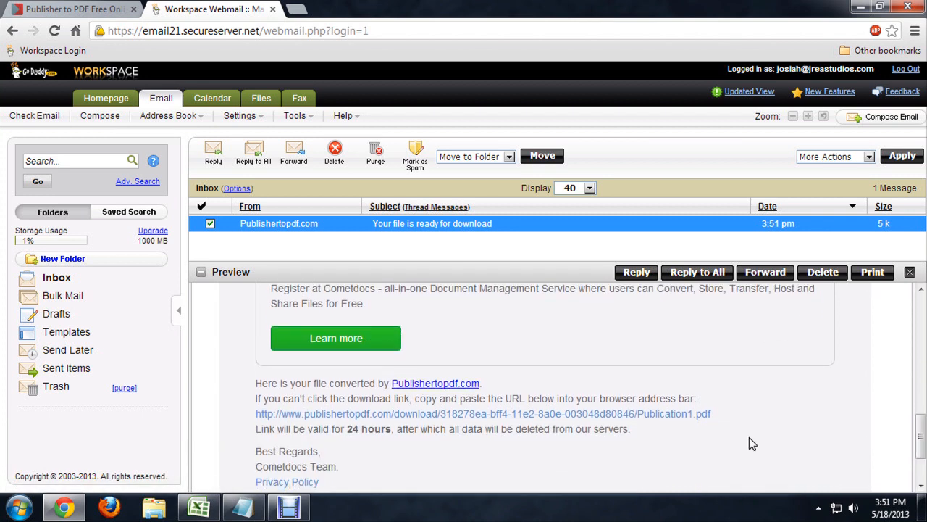
{"action": "mouse_move", "coordinate": [616, 420]}
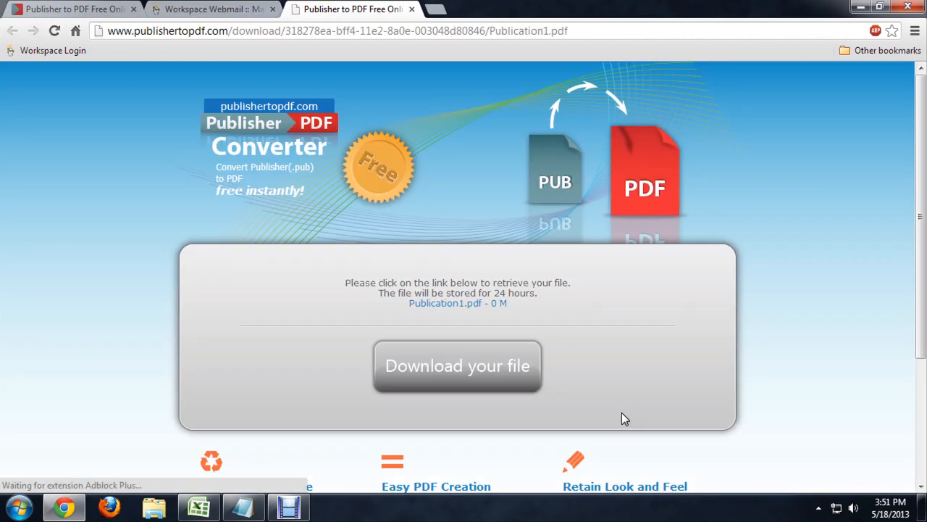
{"action": "mouse_move", "coordinate": [458, 365]}
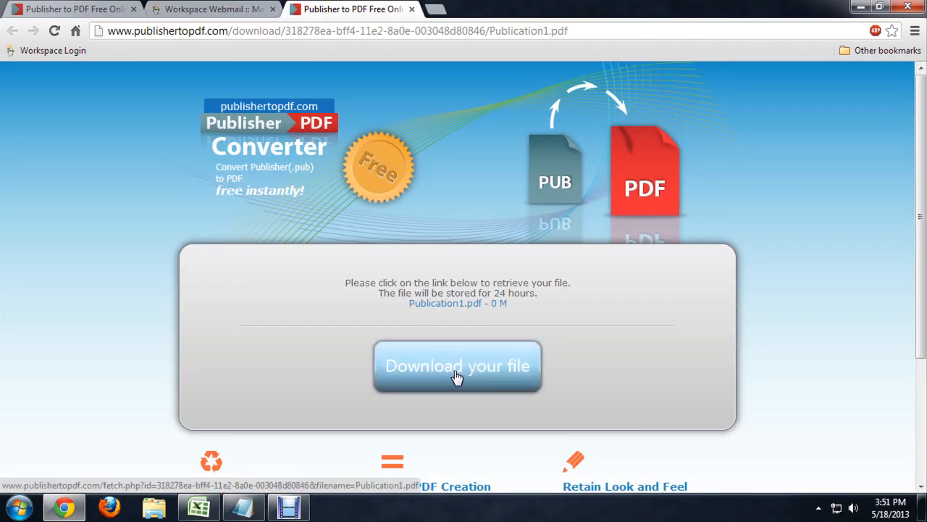
Start downloading Publication1.pdf from the emailed download page
{"action": "left_click", "coordinate": [458, 365]}
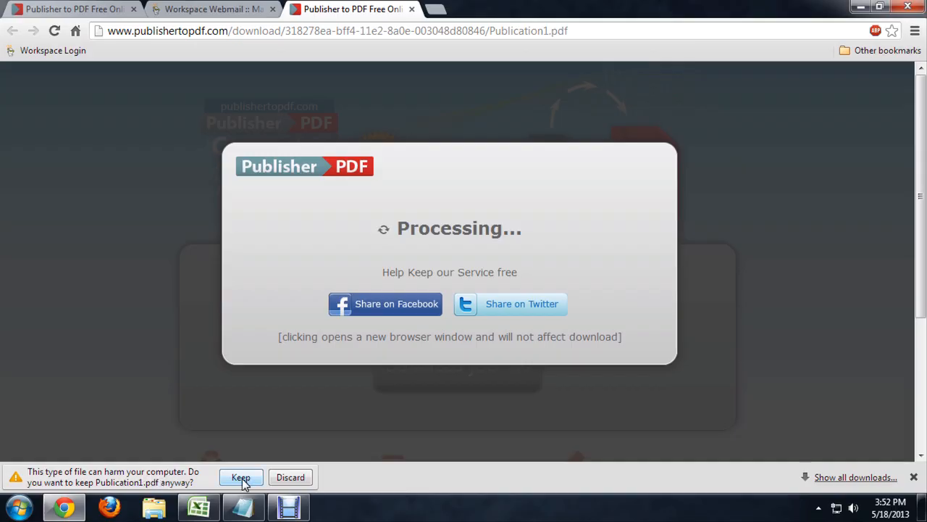
Keep Publication1.pdf despite the download warning and open it
{"action": "left_click", "coordinate": [240, 477]}
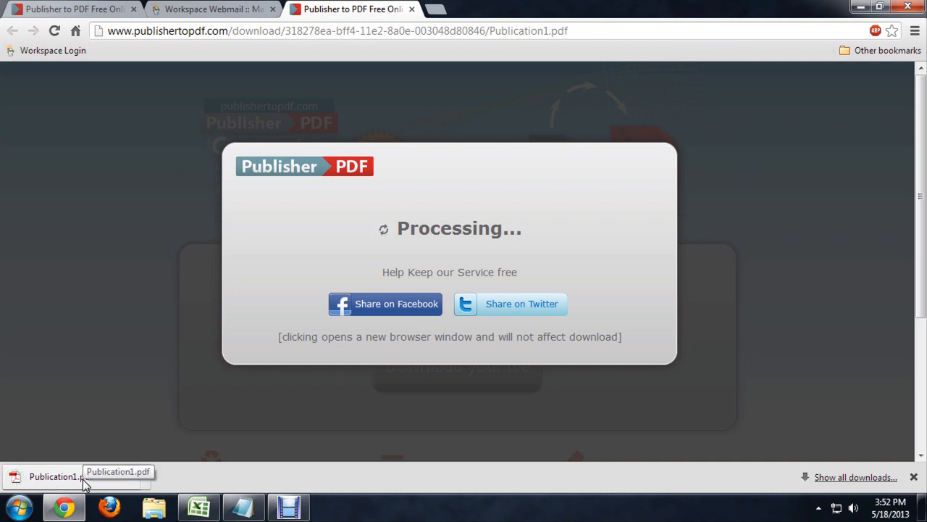
{"action": "left_click", "coordinate": [51, 476]}
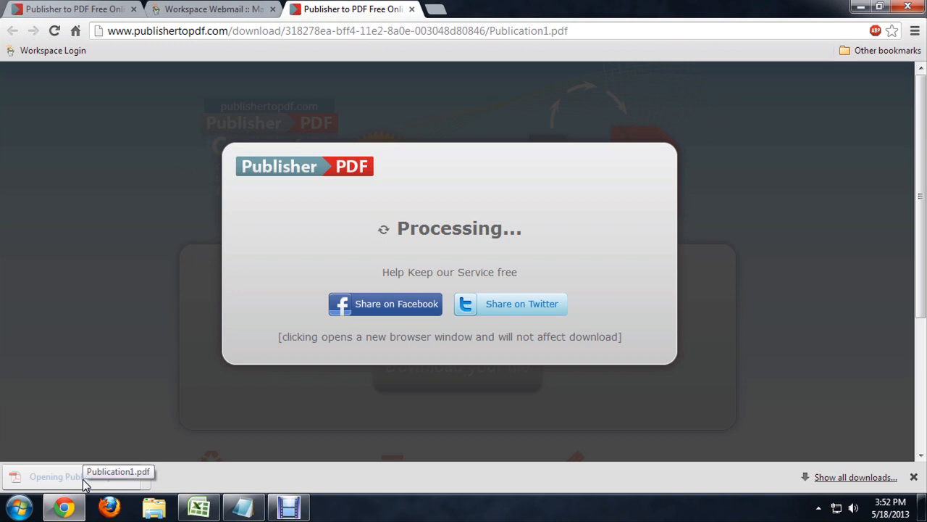